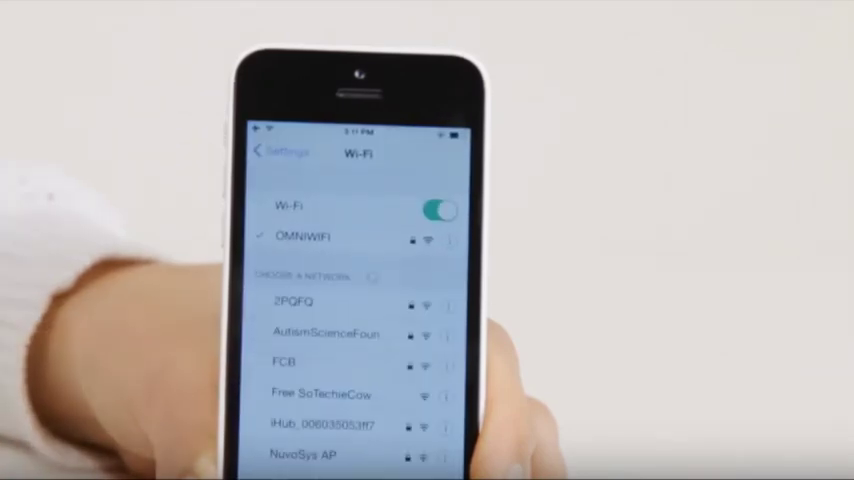
# Step: Join the Omni10_Setup_86F network in Wi-Fi settings and return to the home screen
pyautogui.scroll(-3)
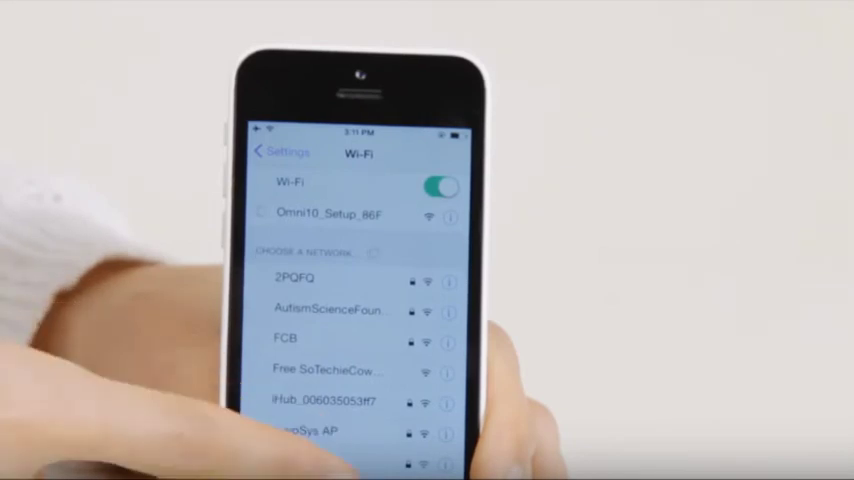
pyautogui.press('home')
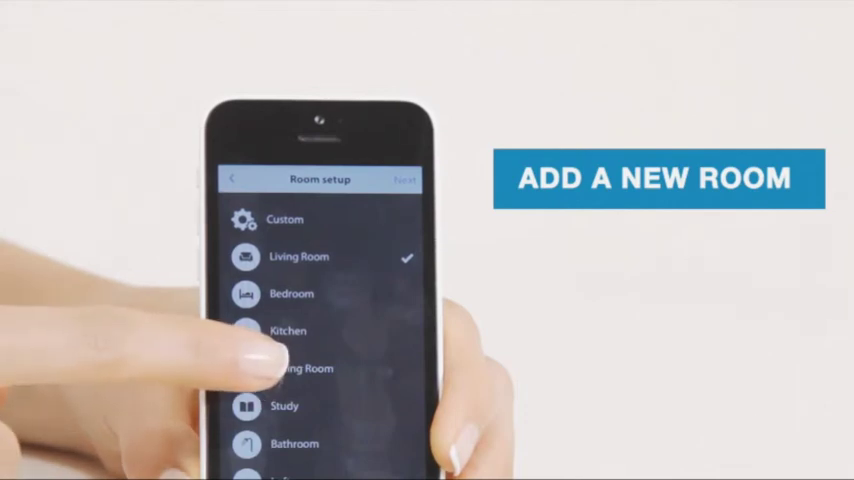
# Step: Choose Dining Room as the room for the new speakers
pyautogui.click(300, 368)
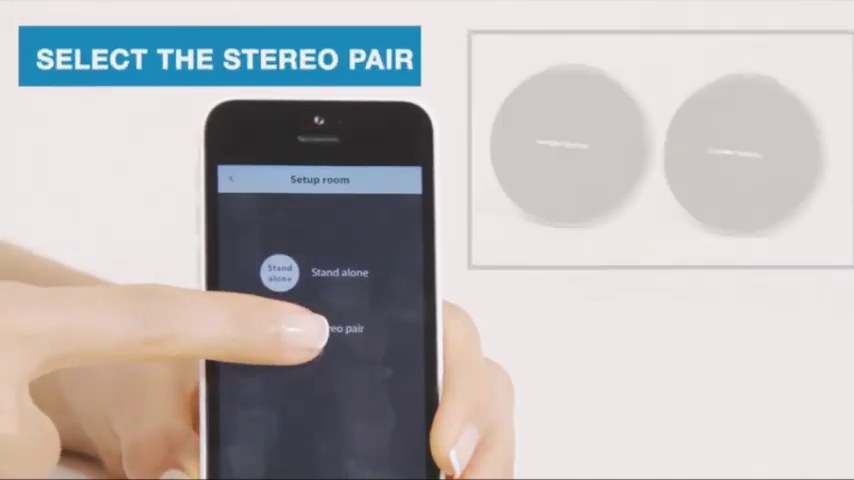
# Step: Set up the dining room as a stereo pair and assign the left-channel speaker
pyautogui.click(343, 327)
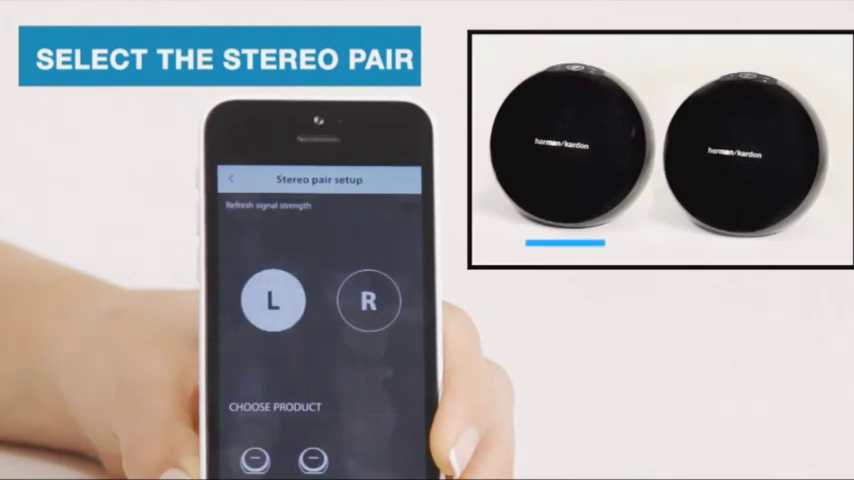
pyautogui.click(272, 301)
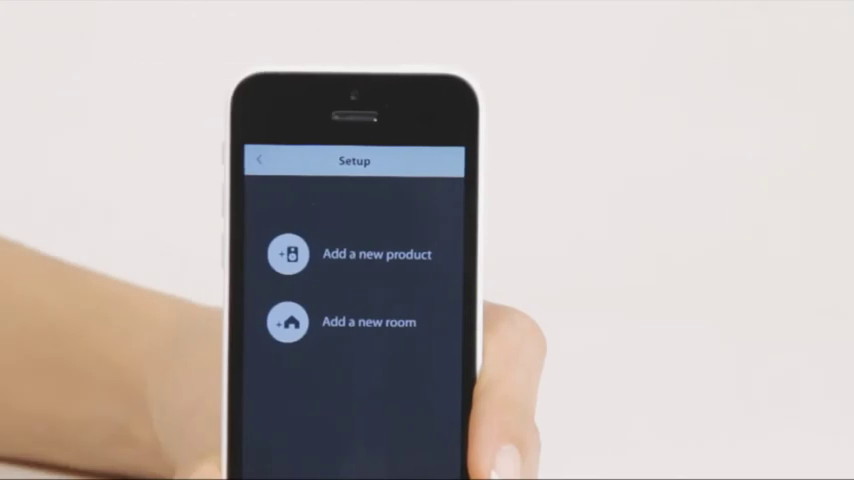
# Step: Add a new stand-alone room and pick its single detected speaker
pyautogui.click(354, 321)
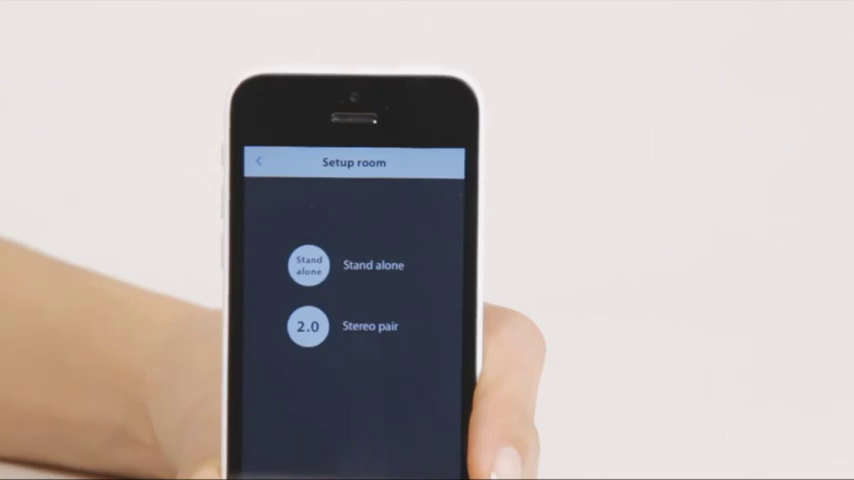
pyautogui.click(306, 265)
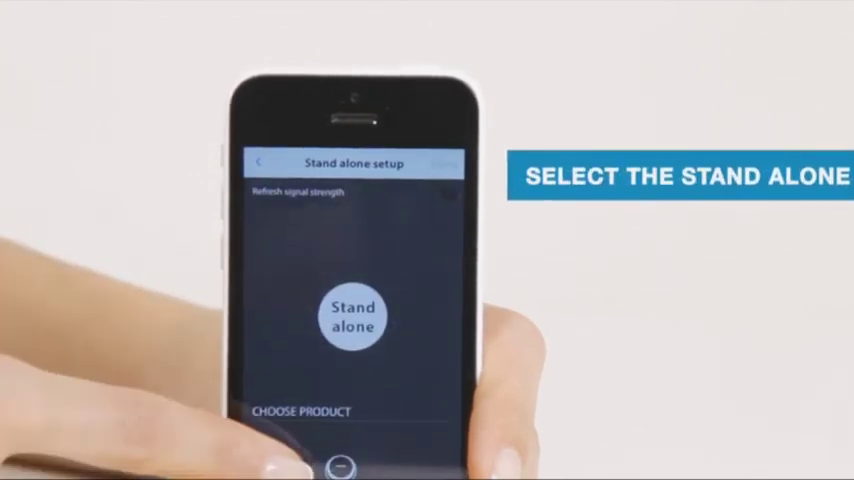
pyautogui.click(352, 316)
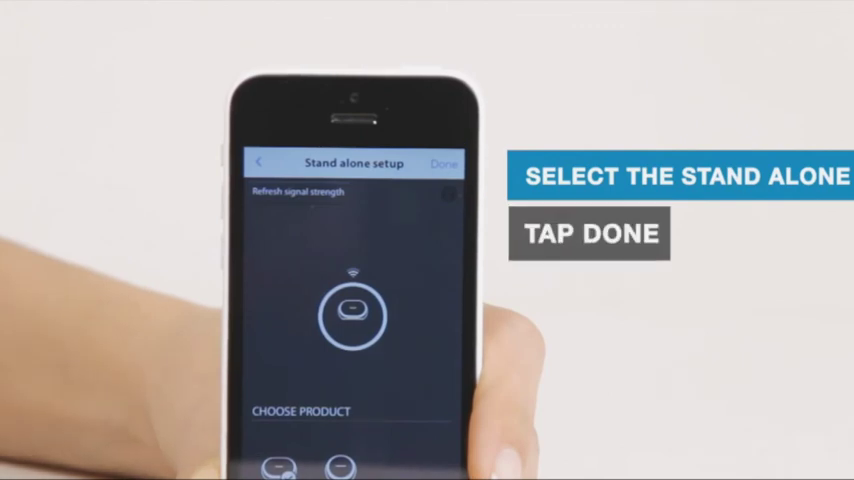